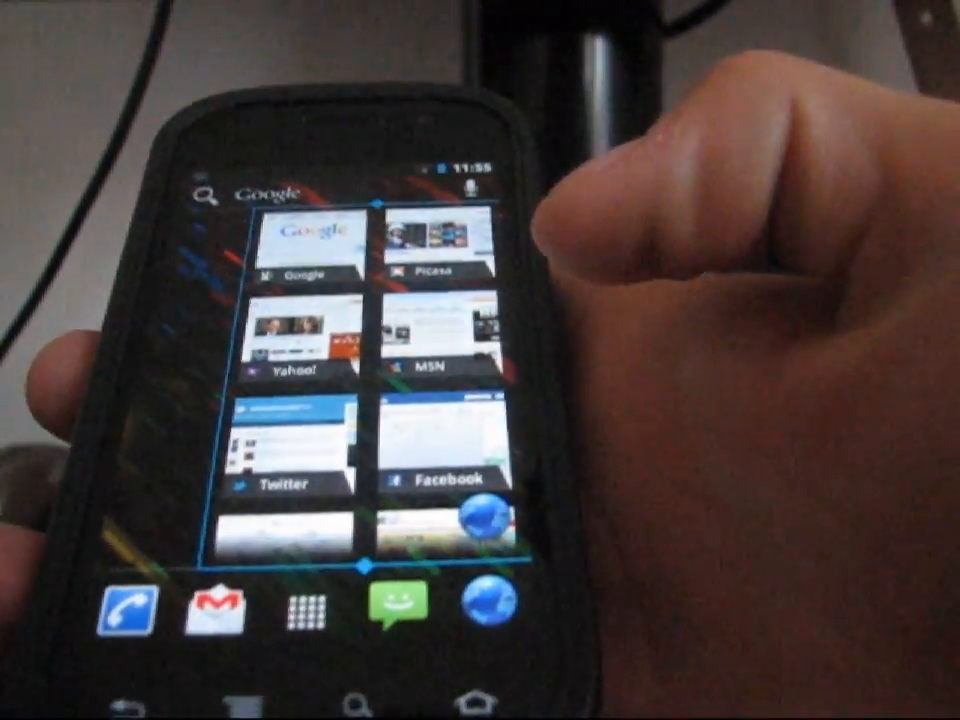
pyautogui.scroll(-3)
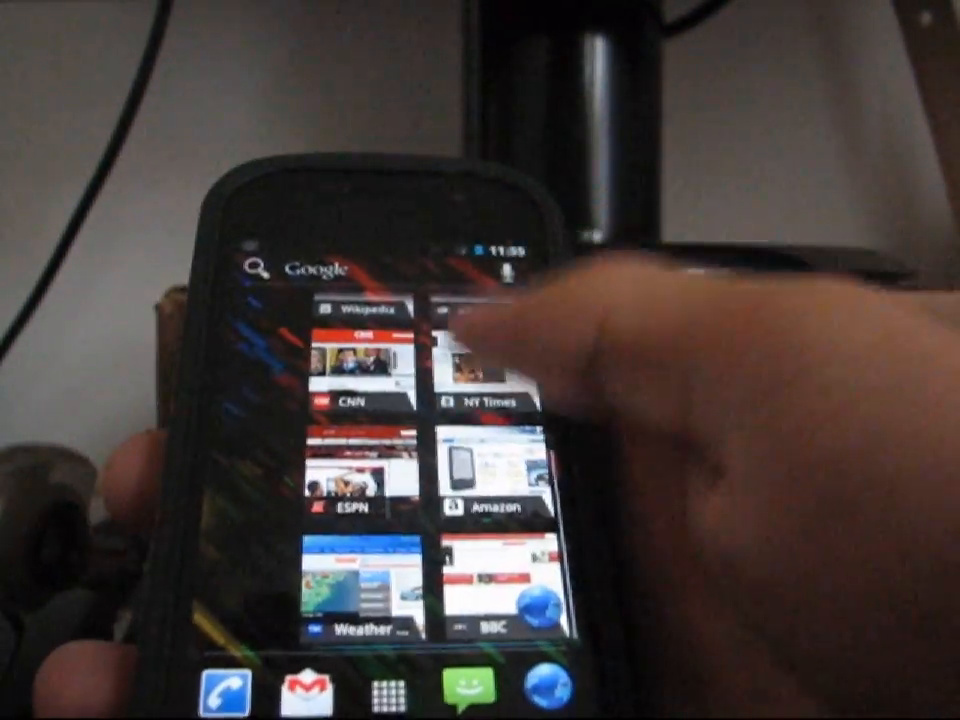